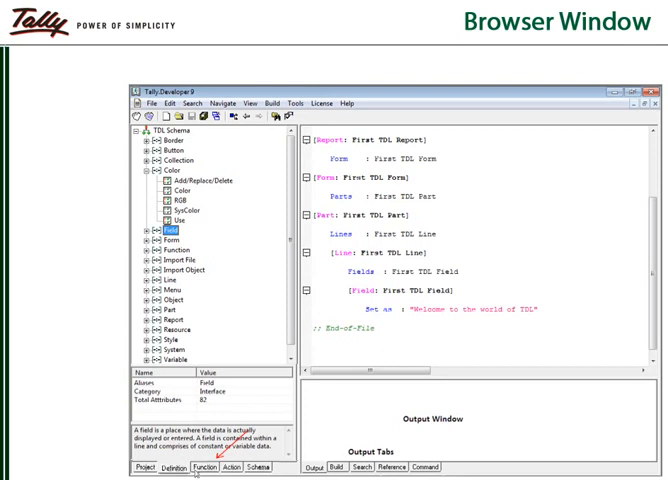
Step: Switch the Browser Window from the Schema tab to the Function tab listing platform functions
{"action": "left_click", "coordinate": [200, 468]}
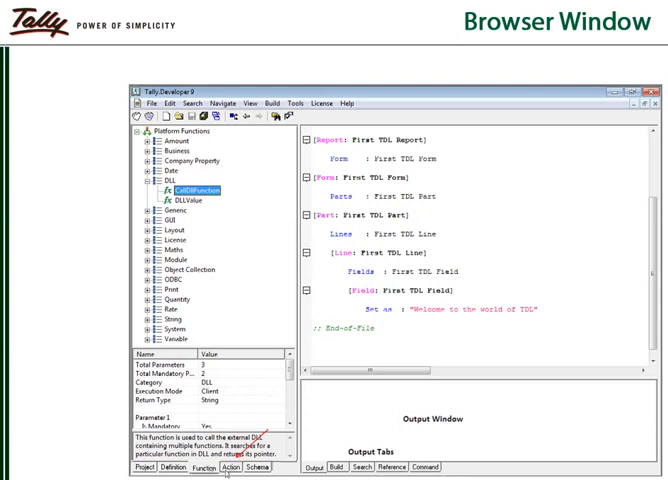
{"action": "left_click", "coordinate": [228, 468]}
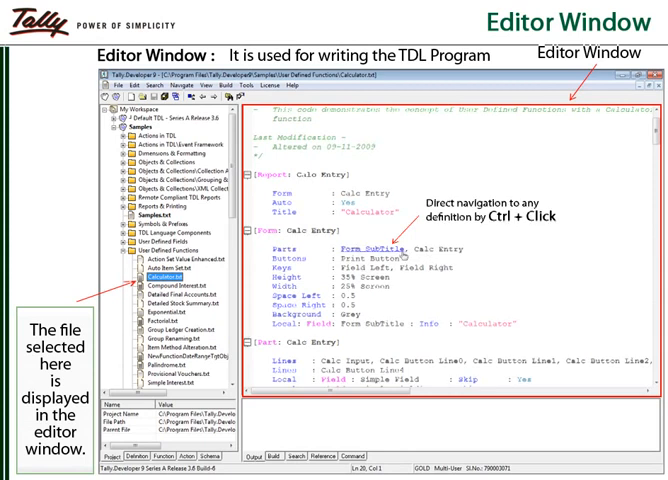
Step: Advance to the Toolbars slide showing My Workspace with TestProject
{"action": "scroll", "scroll_direction": "down", "scroll_amount": 3}
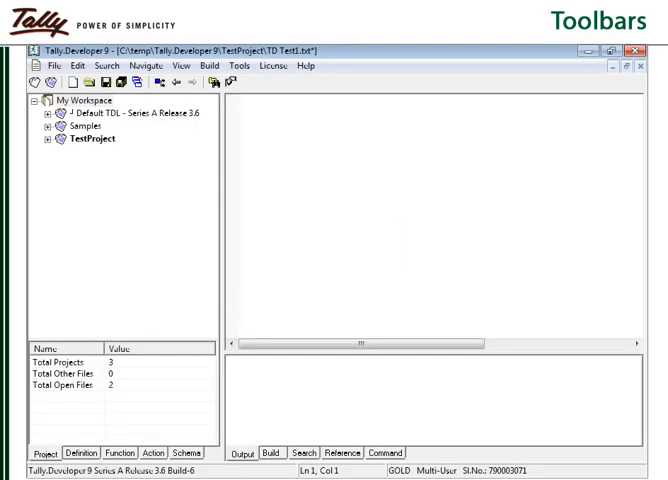
{"action": "left_click", "coordinate": [52, 66]}
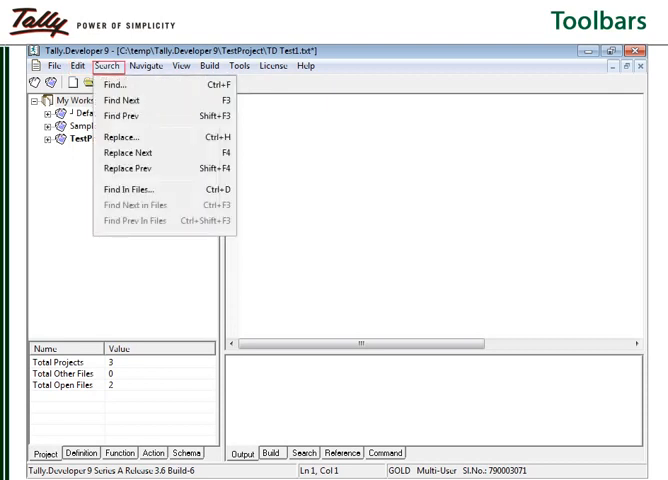
{"action": "left_click", "coordinate": [112, 84]}
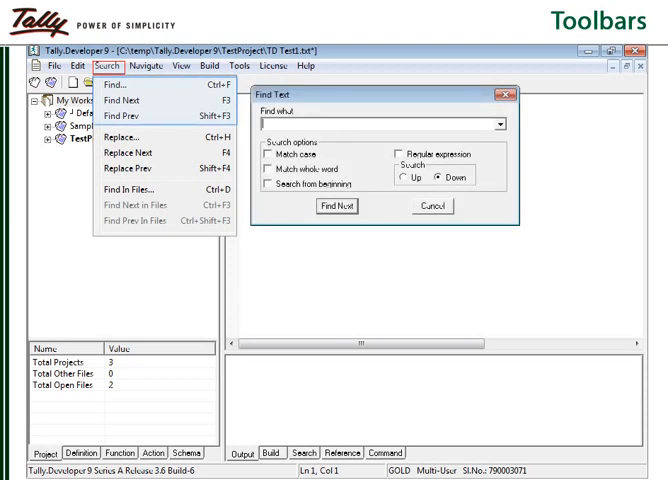
{"action": "left_click", "coordinate": [122, 136]}
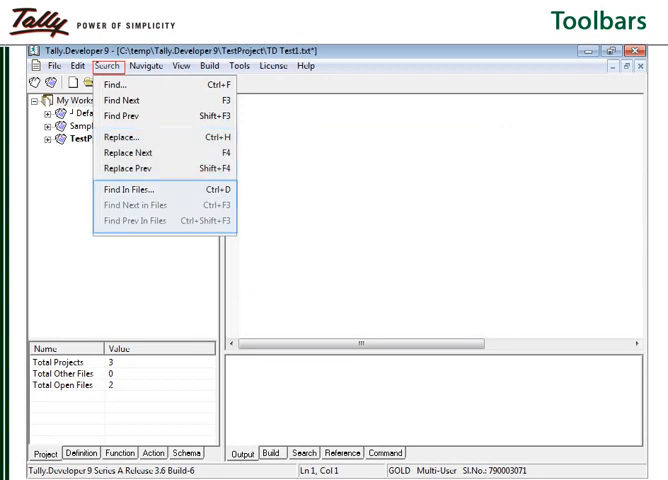
{"action": "left_click", "coordinate": [124, 188]}
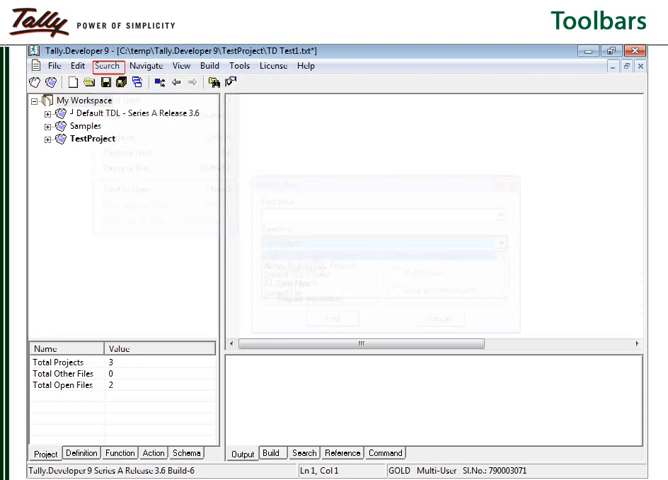
{"action": "left_click", "coordinate": [148, 66]}
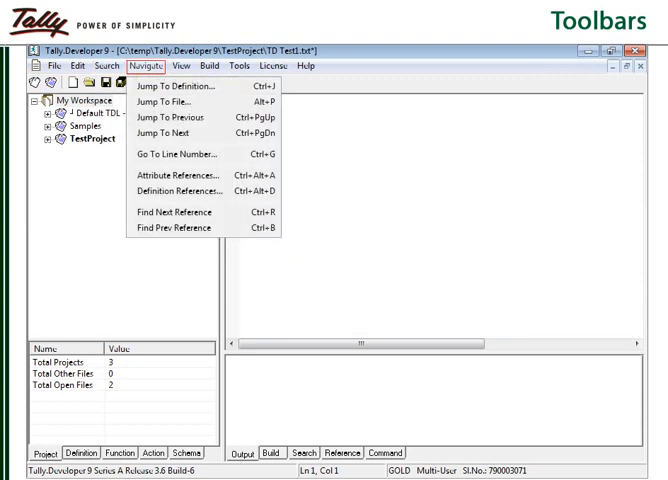
{"action": "mouse_move", "coordinate": [164, 100]}
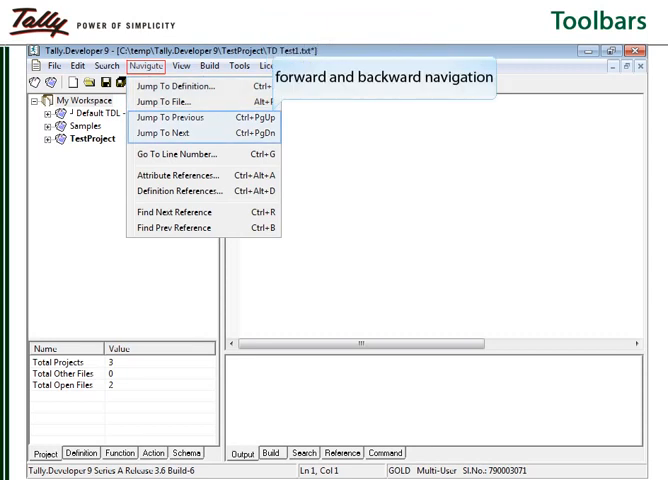
{"action": "mouse_move", "coordinate": [176, 154]}
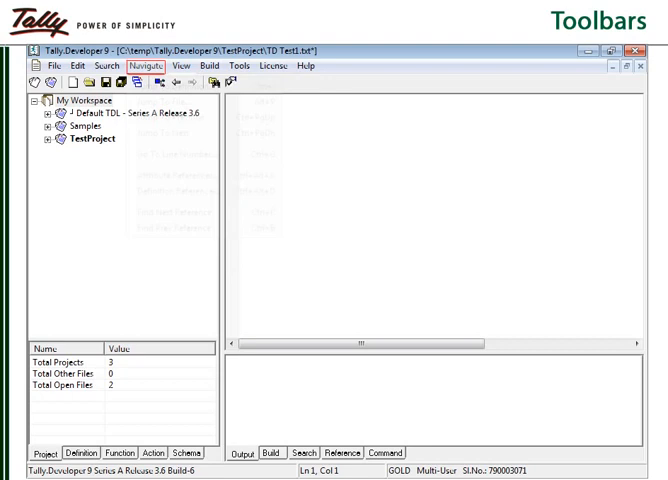
{"action": "left_click", "coordinate": [180, 64]}
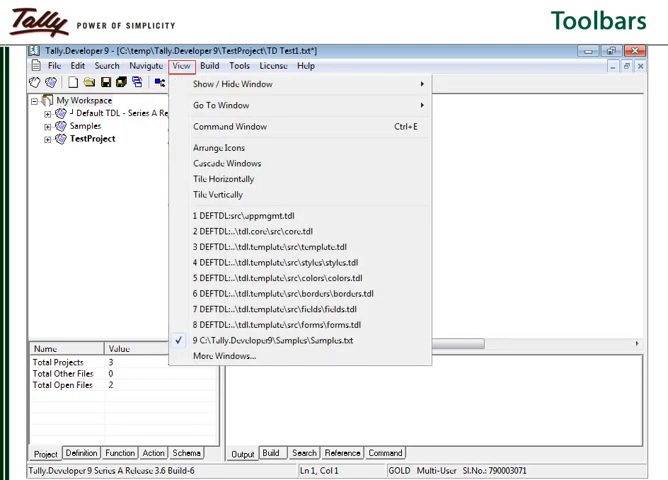
{"action": "left_click", "coordinate": [208, 64]}
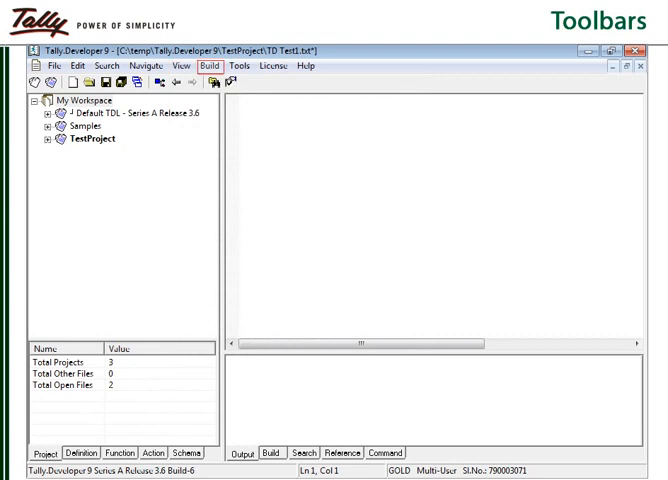
{"action": "left_click", "coordinate": [208, 66]}
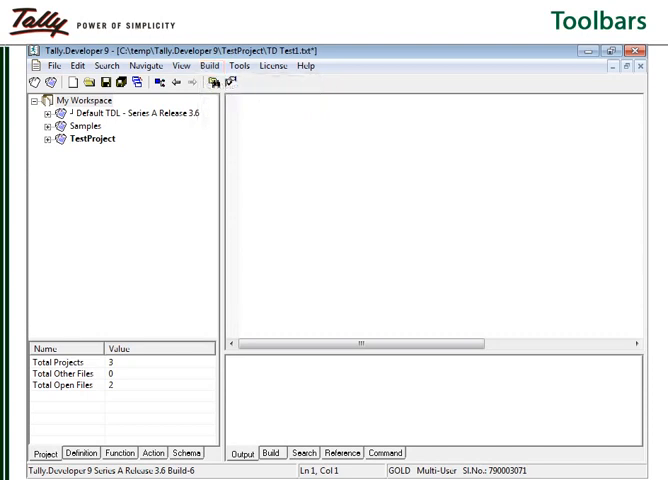
Step: Show the Tools menu and its Preferences dialog with font, tab size and indentation settings
{"action": "left_click", "coordinate": [240, 66]}
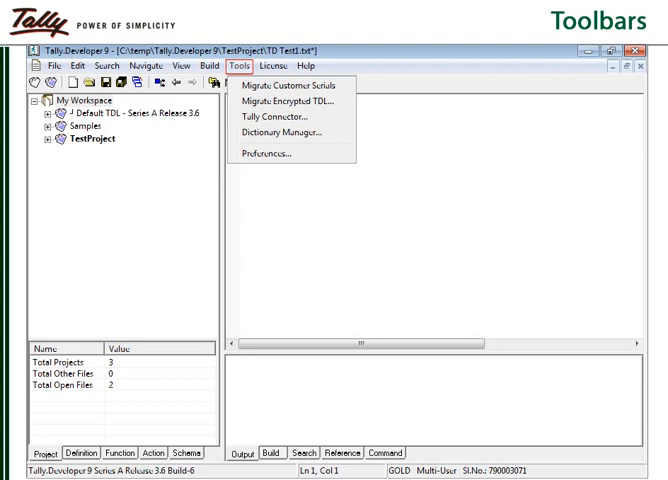
{"action": "mouse_move", "coordinate": [288, 116]}
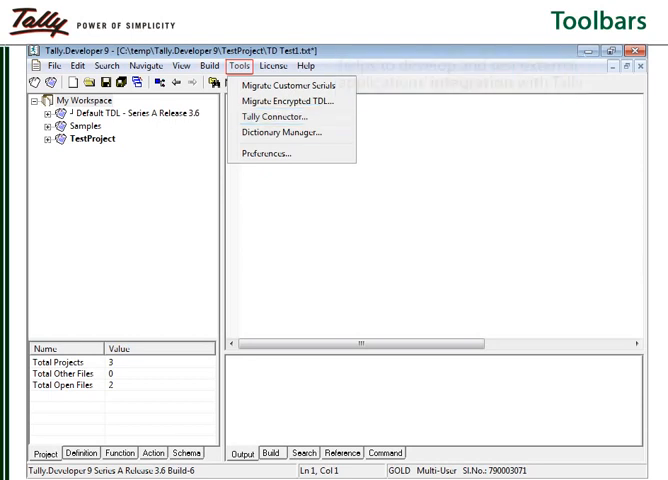
{"action": "mouse_move", "coordinate": [286, 132]}
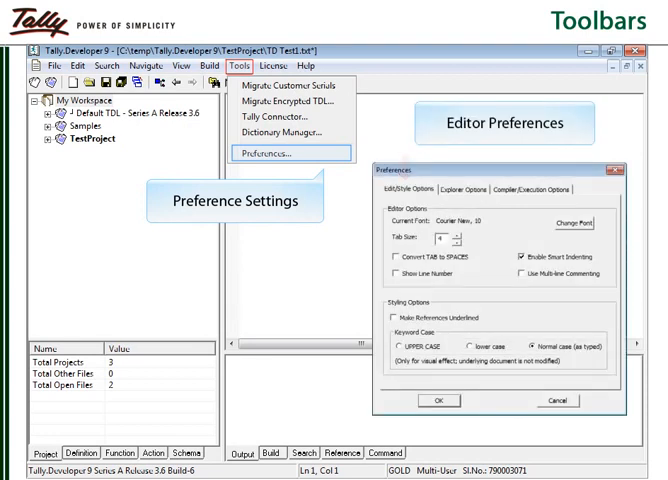
{"action": "left_click", "coordinate": [464, 188]}
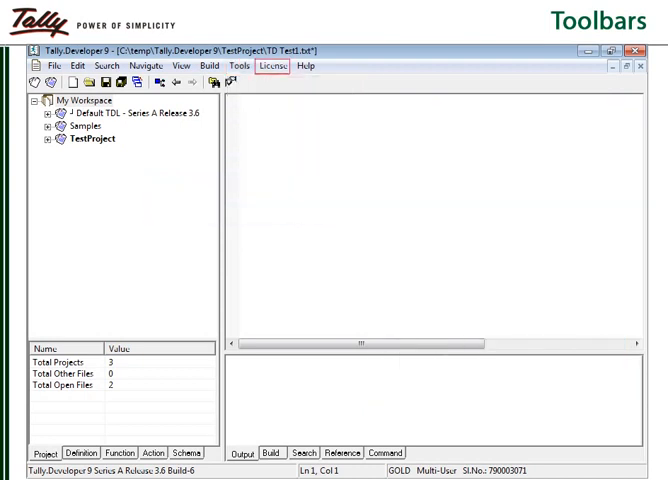
Step: Show the License menu entries: activation, update, surrender, proxy configuration and licence info
{"action": "left_click", "coordinate": [272, 64]}
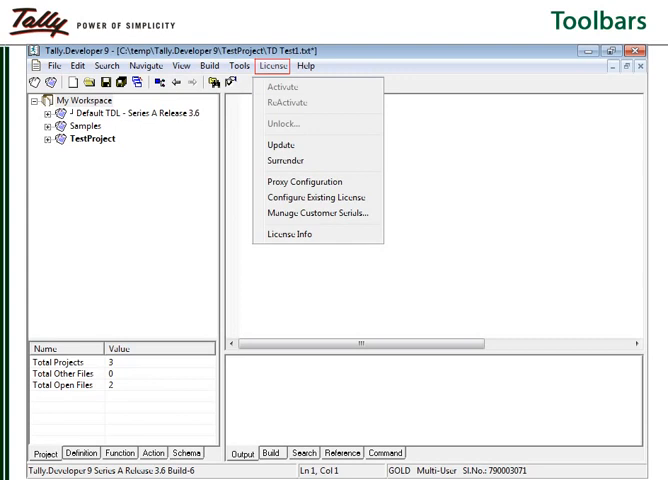
{"action": "left_click", "coordinate": [308, 66]}
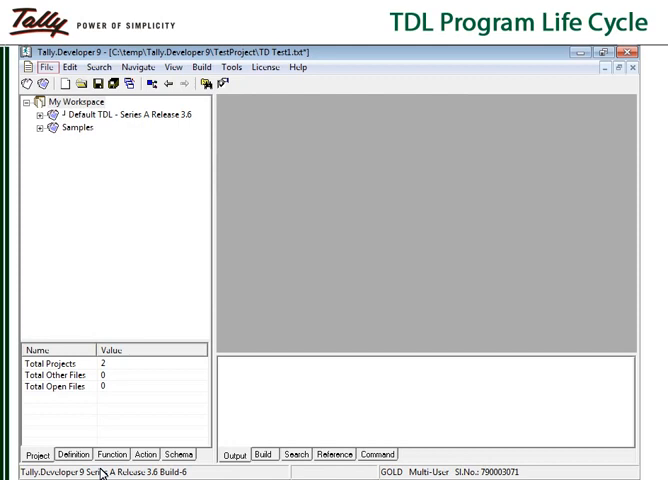
Step: Create a new TDL project from the File menu and save it as TestProject
{"action": "left_click", "coordinate": [42, 68]}
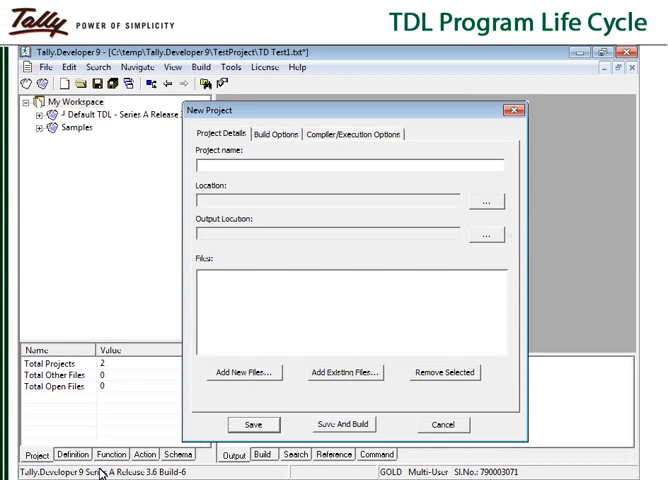
{"action": "mouse_move", "coordinate": [244, 372]}
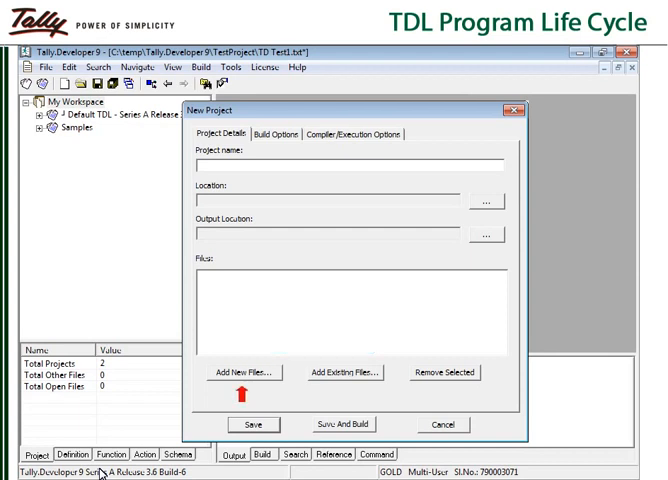
{"action": "mouse_move", "coordinate": [344, 372]}
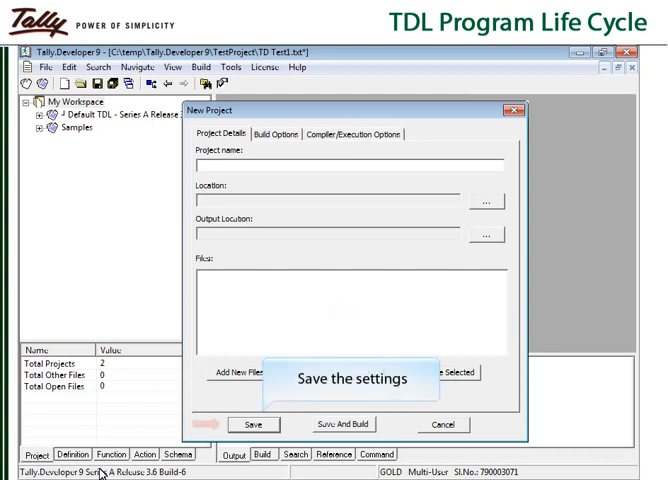
{"action": "left_click", "coordinate": [256, 424]}
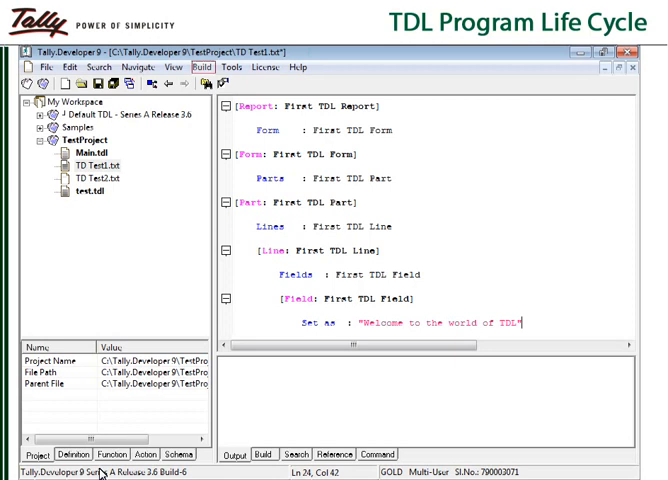
Step: Show TestProject in My Workspace with its First TDL Report code open
{"action": "left_click", "coordinate": [202, 66]}
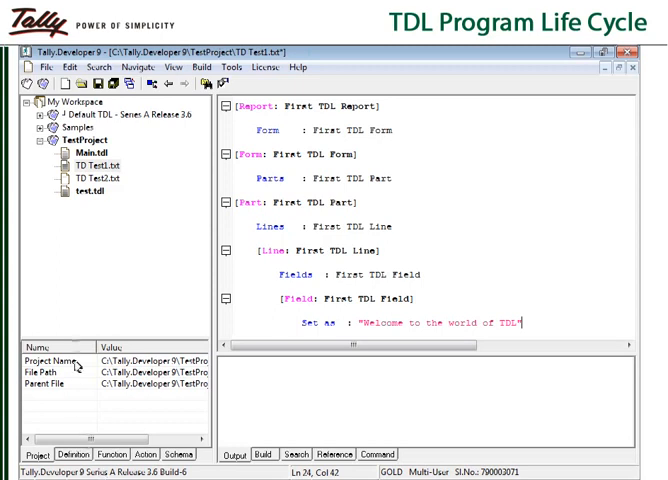
Step: Show TestProject's Project Properties from its right-click menu in My Workspace
{"action": "right_click", "coordinate": [86, 150]}
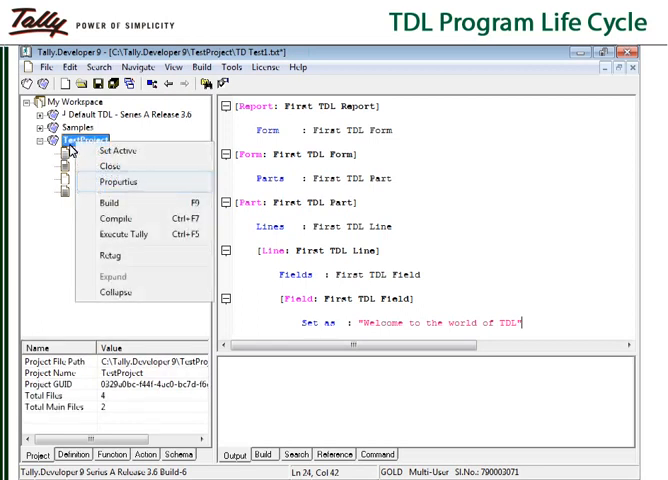
{"action": "left_click", "coordinate": [116, 180]}
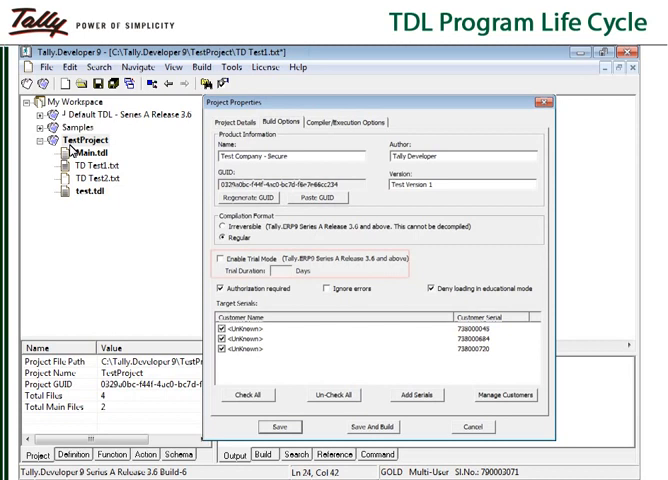
Step: Review the Build Options and Compiler/Execution Options of TestProject's properties
{"action": "left_click", "coordinate": [214, 260]}
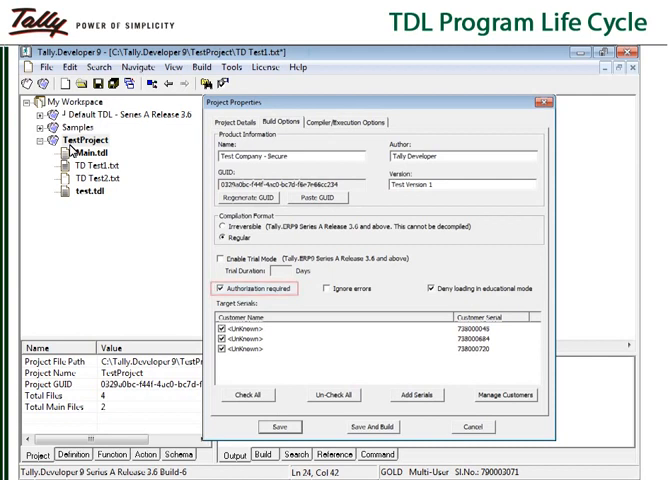
{"action": "mouse_move", "coordinate": [414, 394]}
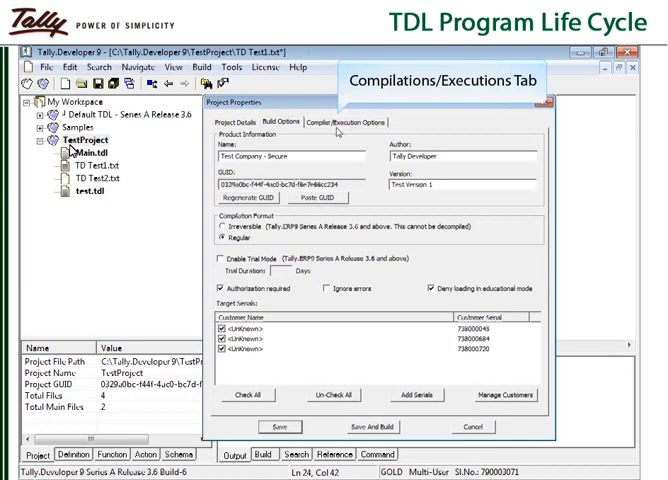
{"action": "left_click", "coordinate": [358, 120]}
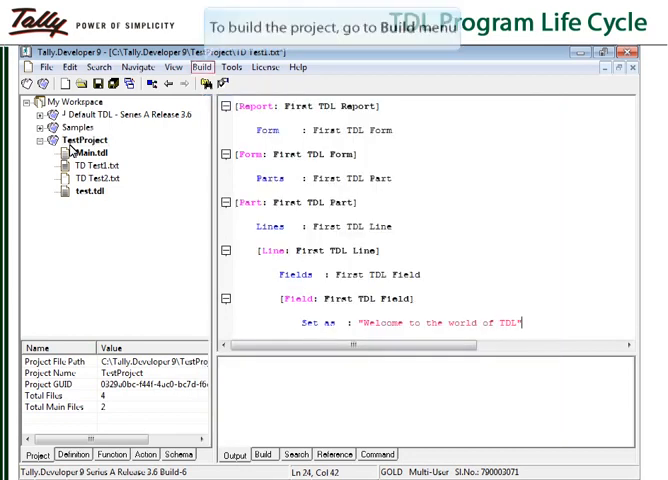
Step: Show the Build menu with Compile File, Compile Project, Build and Execute Tally (Ctrl+F5)
{"action": "left_click", "coordinate": [202, 66]}
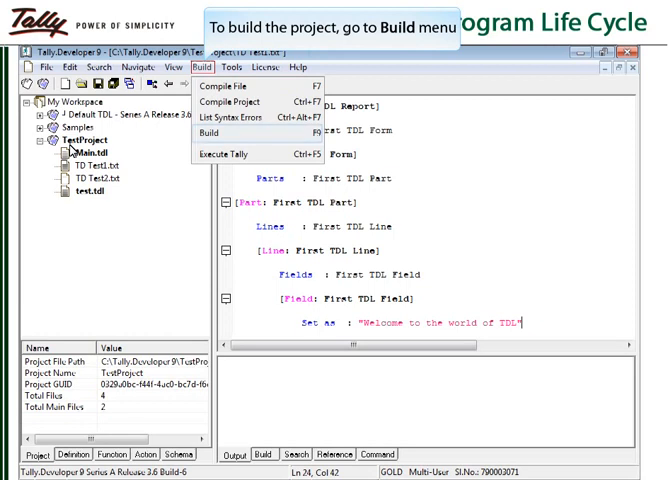
{"action": "mouse_move", "coordinate": [210, 132]}
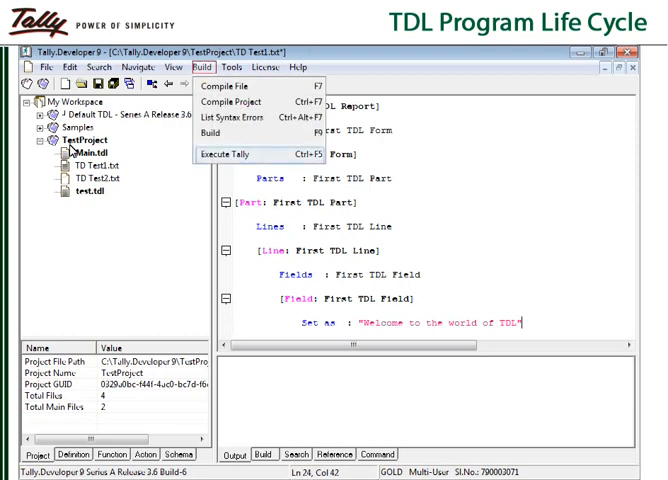
{"action": "mouse_move", "coordinate": [230, 154]}
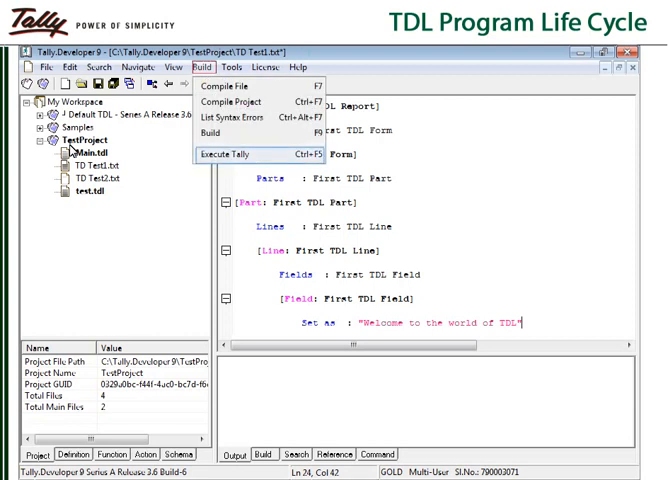